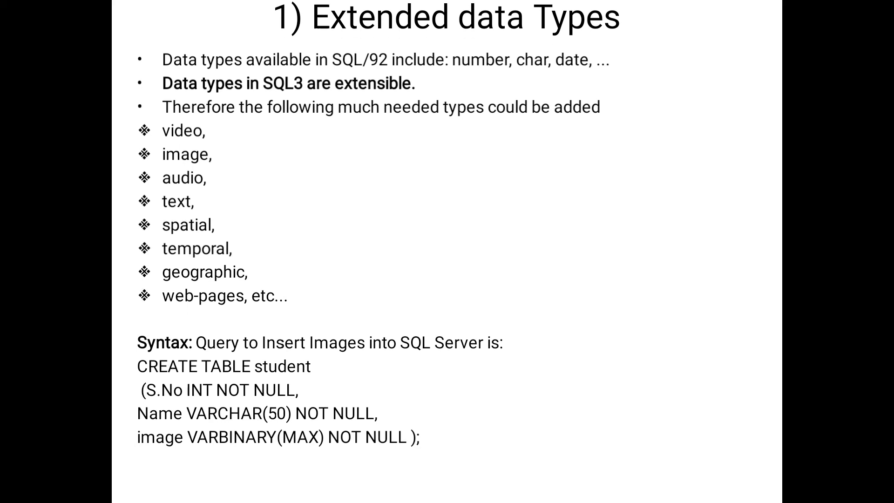
Advance the presentation to slide 2, 'Row Types'.
{"action": "key", "text": "Right"}
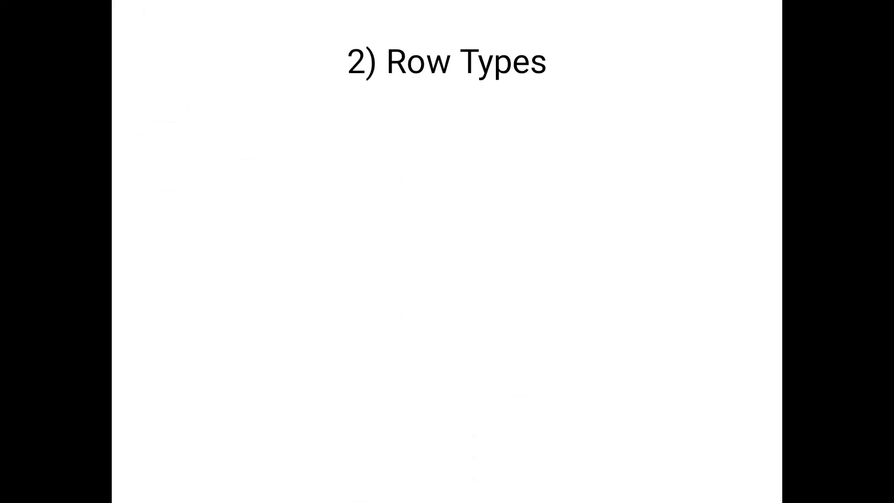